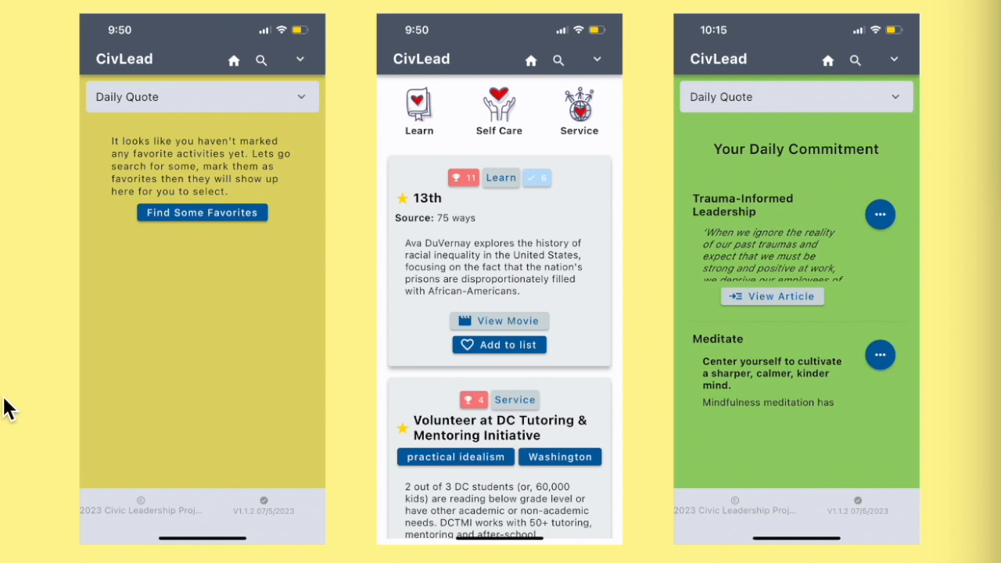
{"action": "mouse_move", "coordinate": [70, 137]}
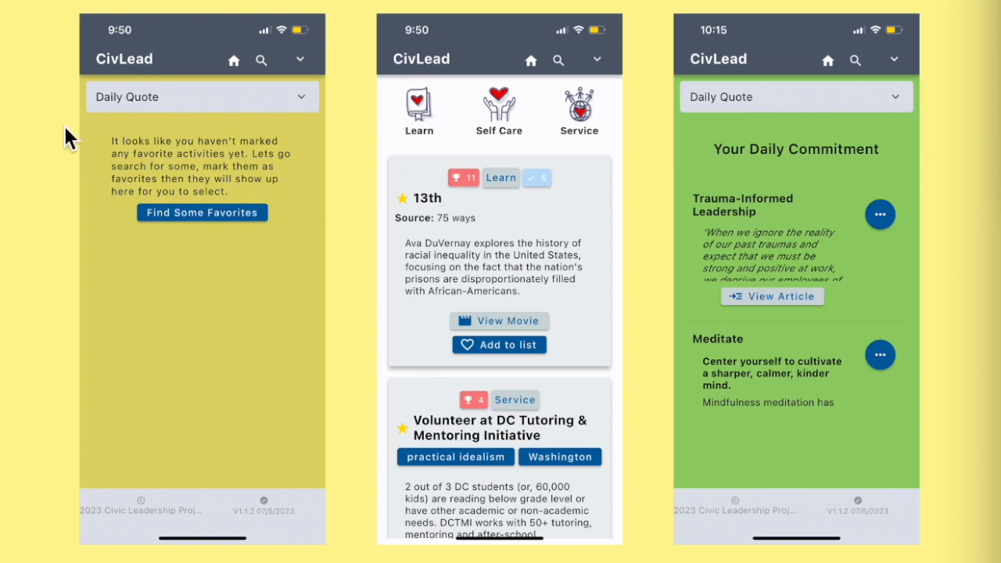
{"action": "mouse_move", "coordinate": [362, 17]}
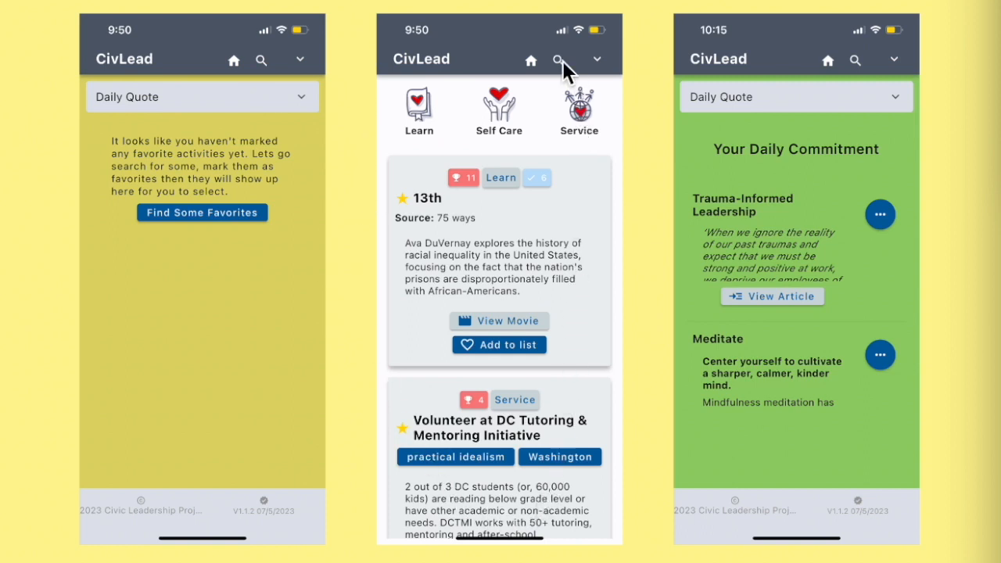
{"action": "mouse_move", "coordinate": [379, 216]}
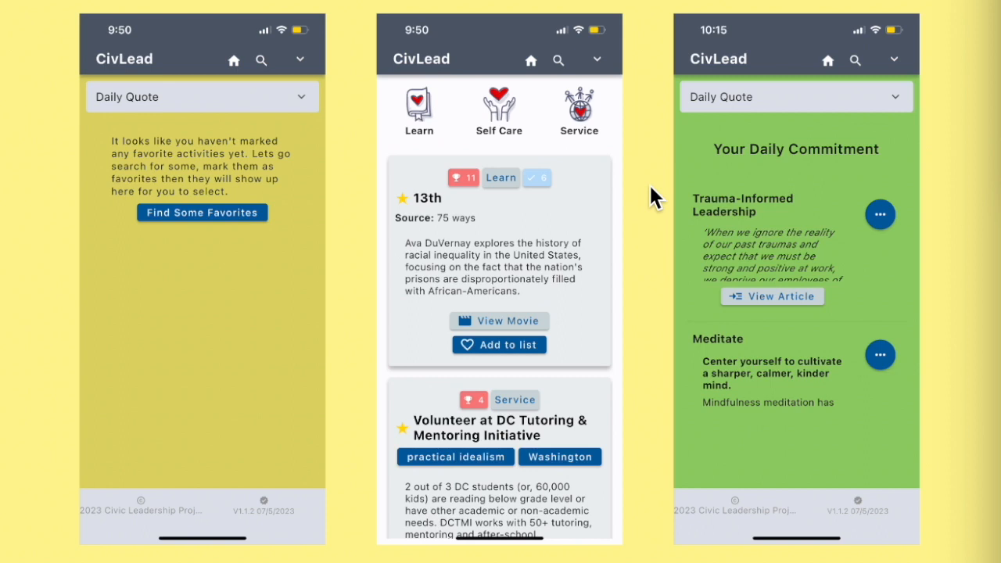
{"action": "mouse_move", "coordinate": [867, 513]}
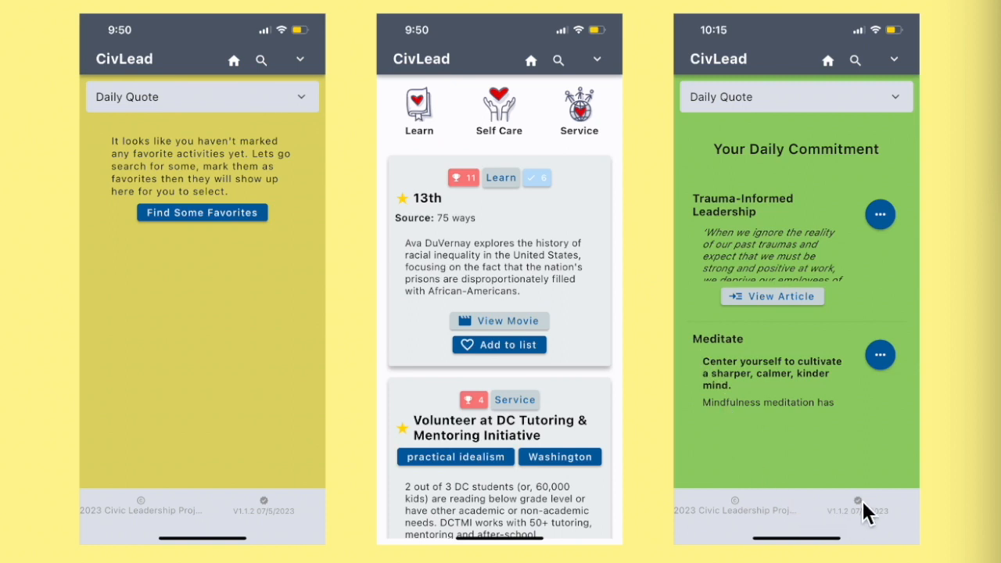
{"action": "mouse_move", "coordinate": [719, 337]}
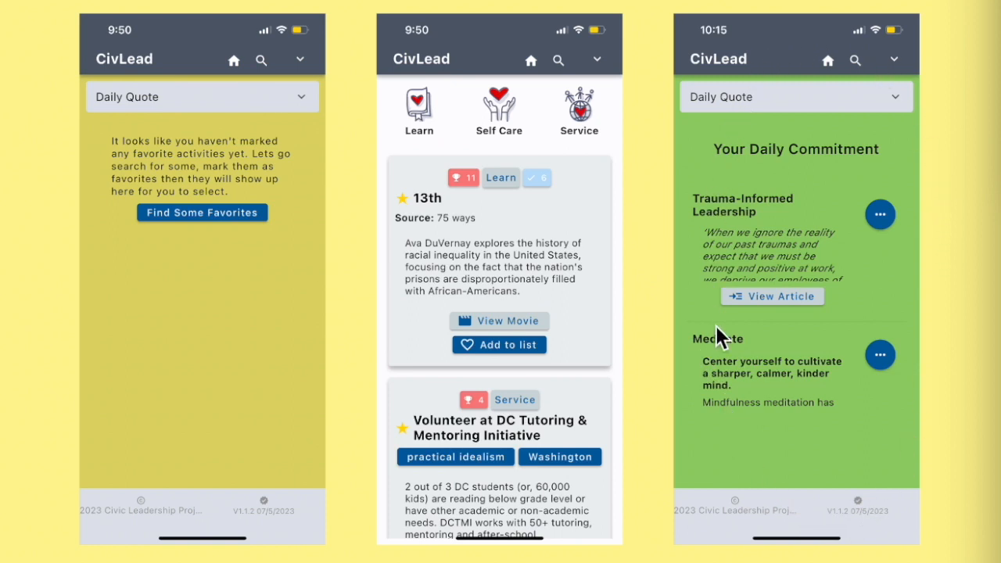
{"action": "mouse_move", "coordinate": [930, 191]}
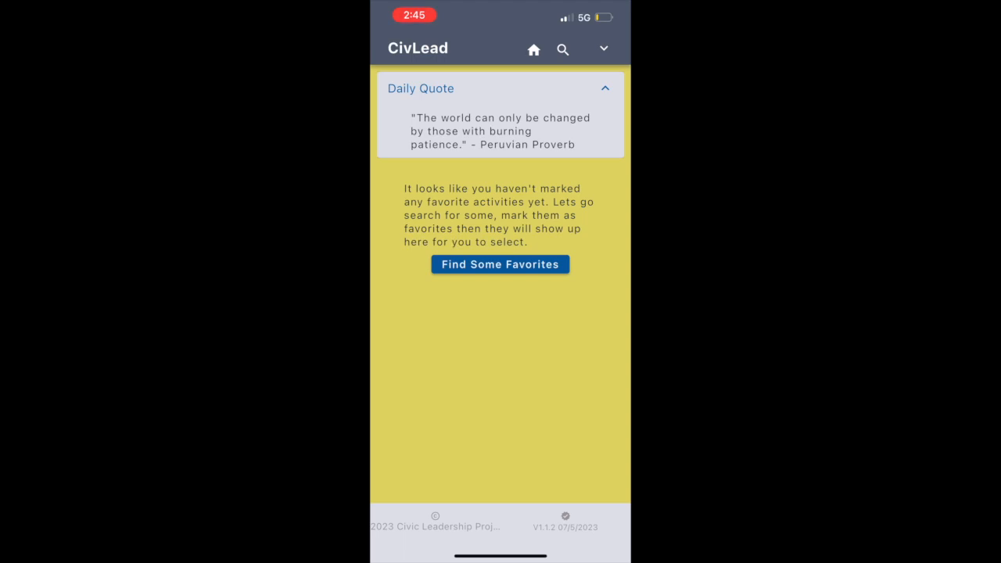
- Collapse the Daily Quote and go to Find Some Favorites to browse activities
{"action": "left_click", "coordinate": [603, 88]}
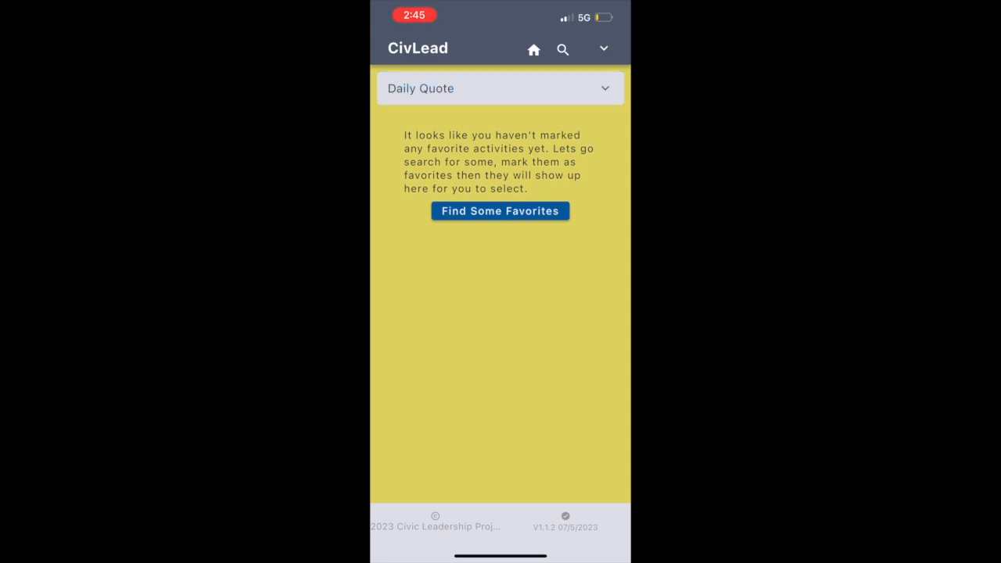
{"action": "left_click", "coordinate": [500, 209]}
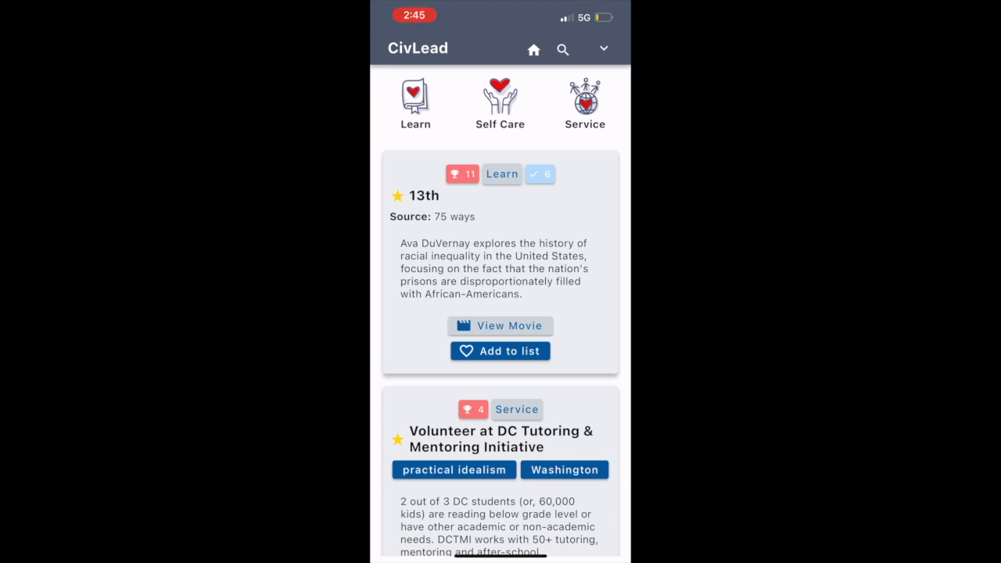
- Browse the Self Care and Service lists, then scroll through the Learn list to the film 13th
{"action": "left_click", "coordinate": [500, 102]}
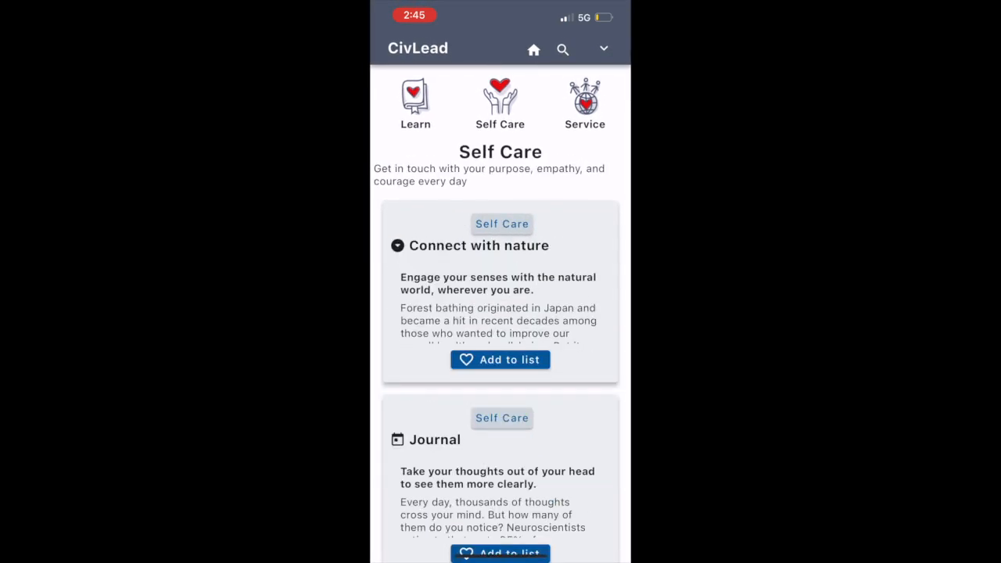
{"action": "left_click", "coordinate": [584, 102]}
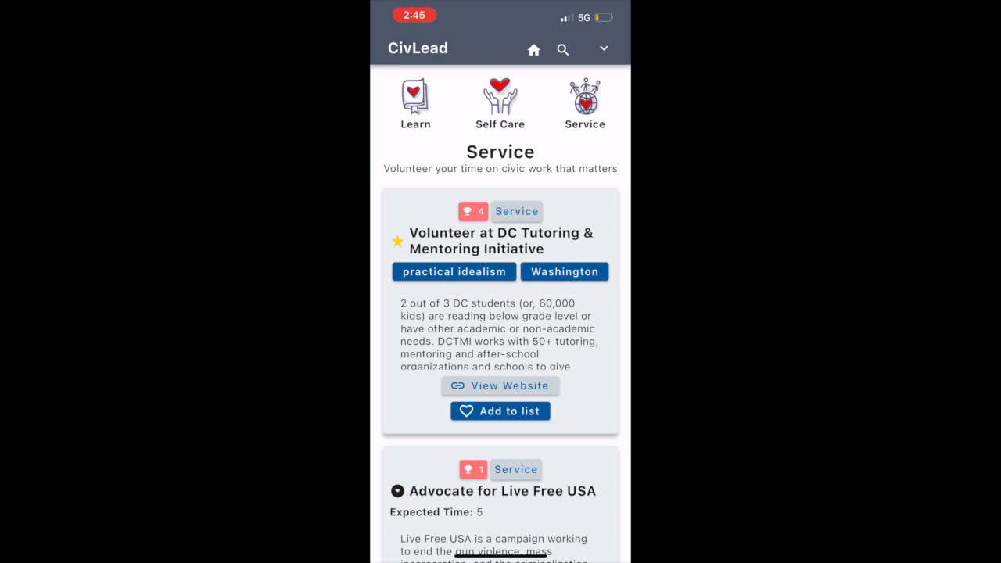
{"action": "left_click", "coordinate": [416, 101]}
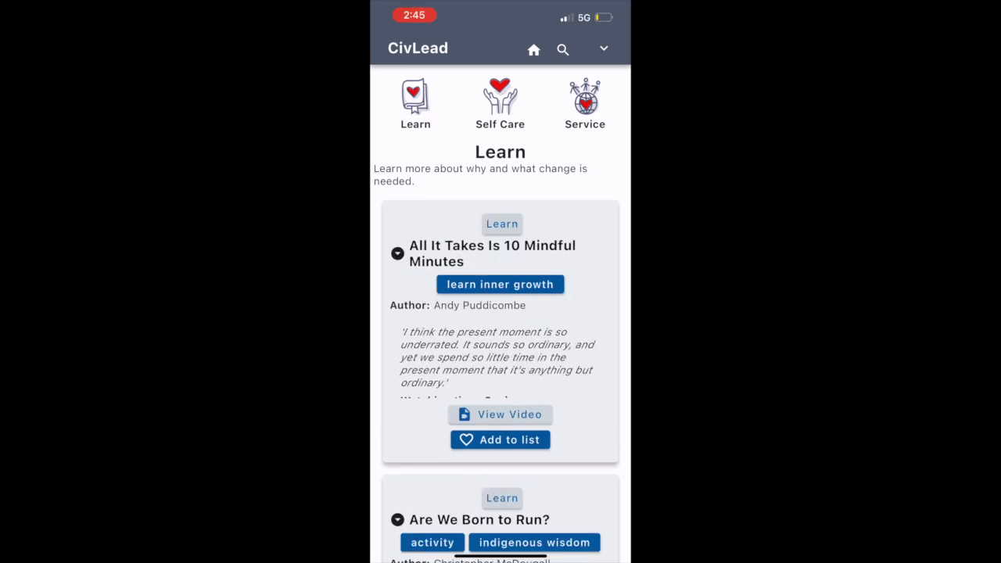
{"action": "scroll", "scroll_direction": "down", "scroll_amount": 3}
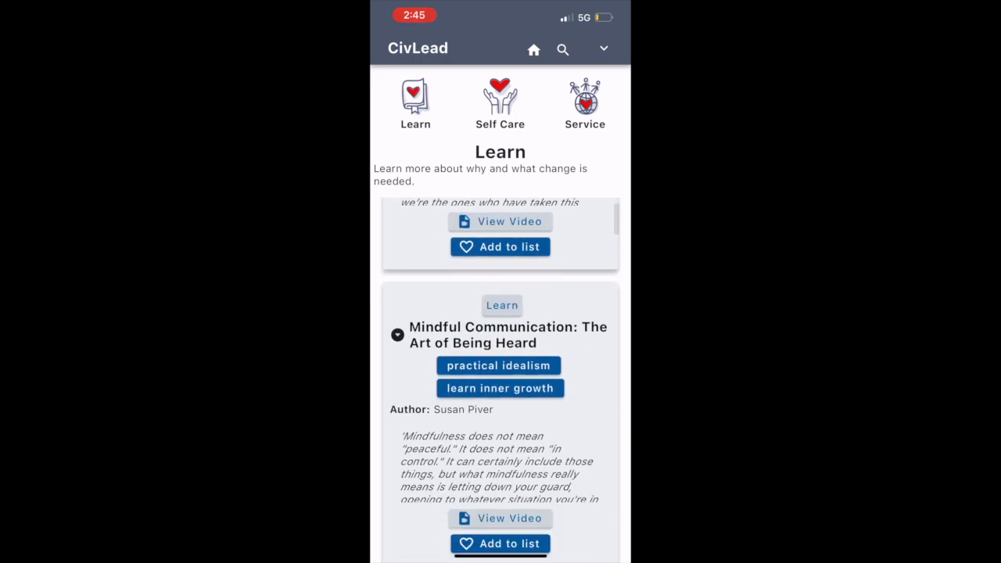
{"action": "scroll", "scroll_direction": "down", "scroll_amount": 3}
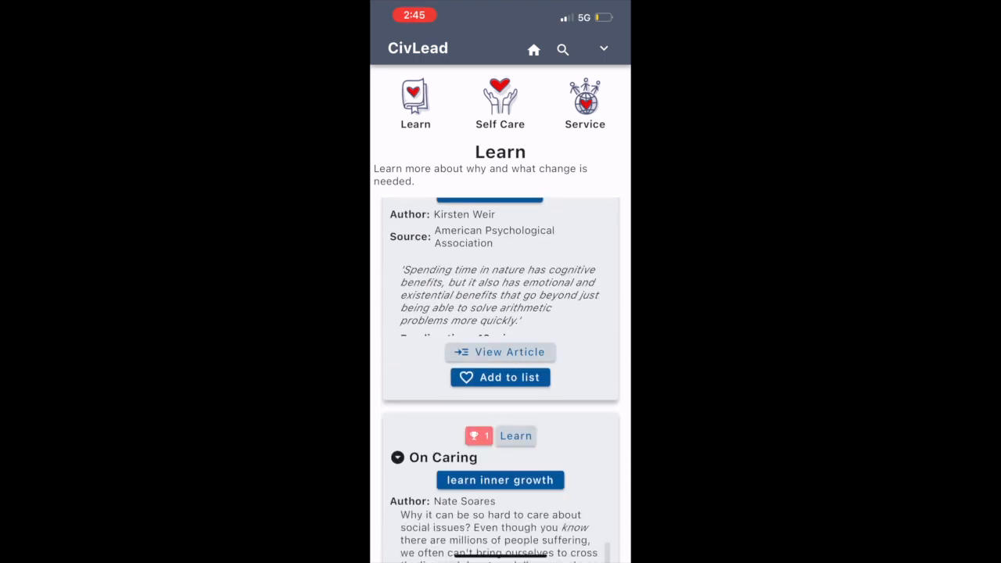
{"action": "scroll", "scroll_direction": "down", "scroll_amount": 3}
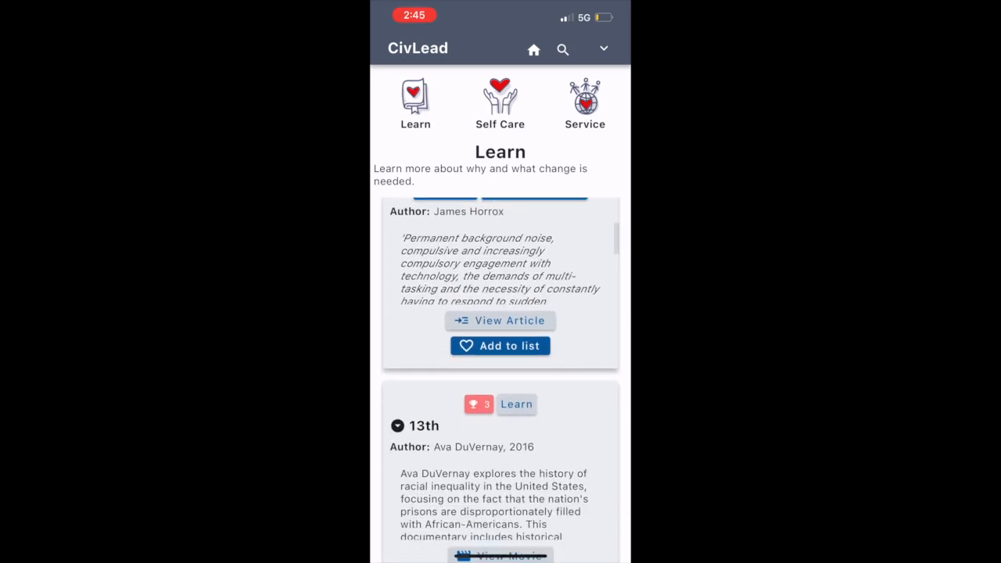
- Search the Learn activities for 'leadership' and scroll the results to Trauma-Informed Leadership
{"action": "left_click", "coordinate": [563, 49]}
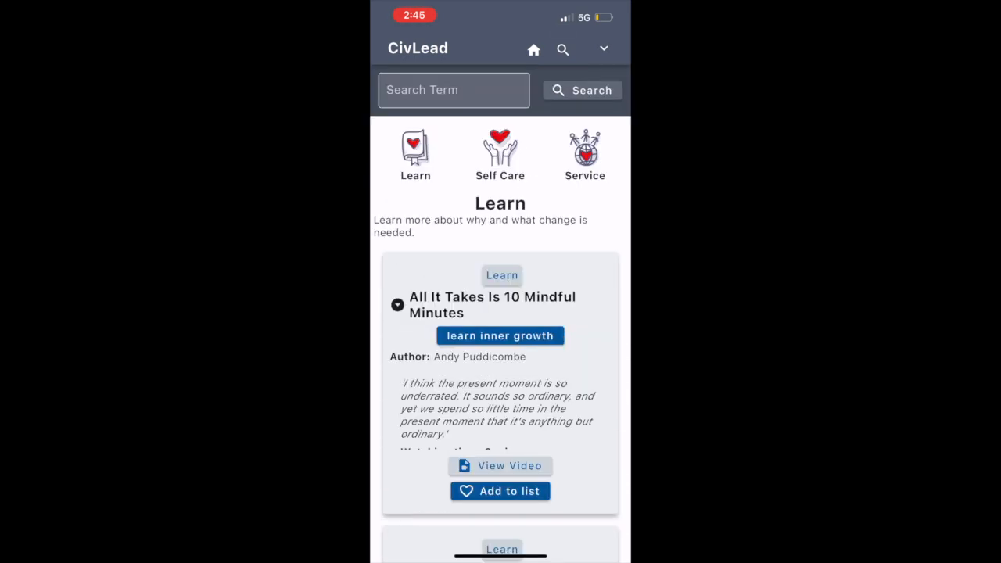
{"action": "left_click", "coordinate": [454, 89]}
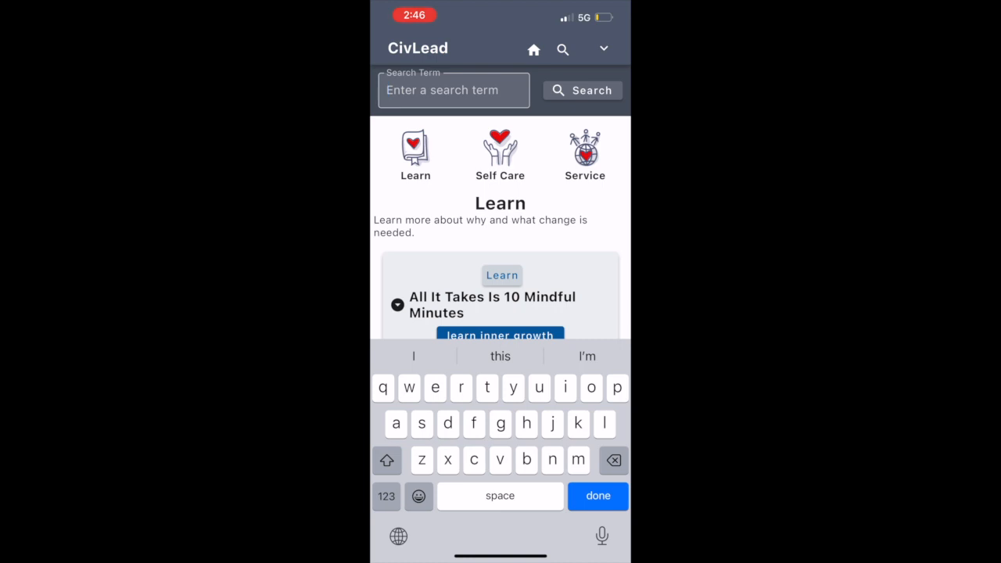
{"action": "type", "text": "leadership"}
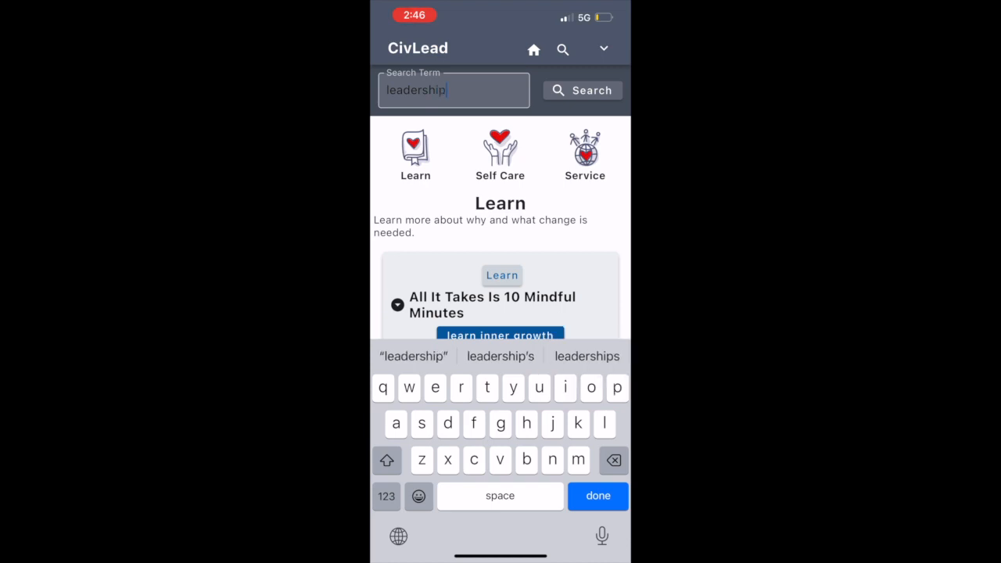
{"action": "left_click", "coordinate": [581, 89]}
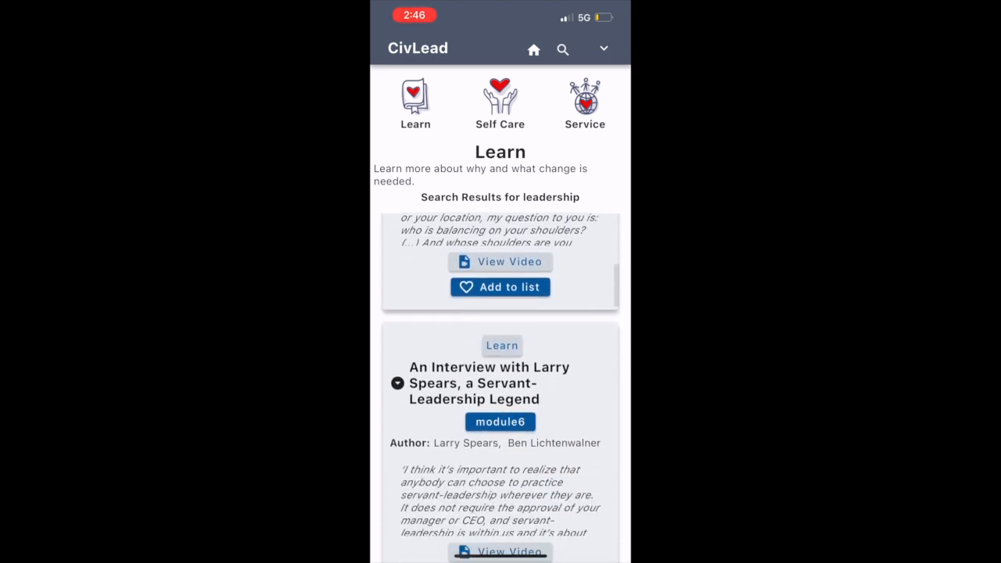
{"action": "scroll", "scroll_direction": "down", "scroll_amount": 3}
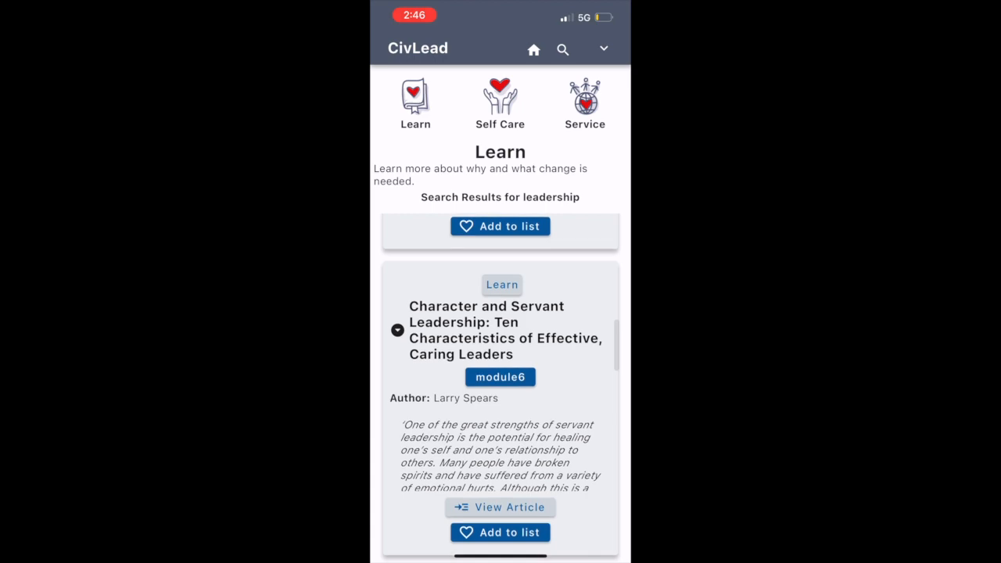
{"action": "scroll", "scroll_direction": "down", "scroll_amount": 3}
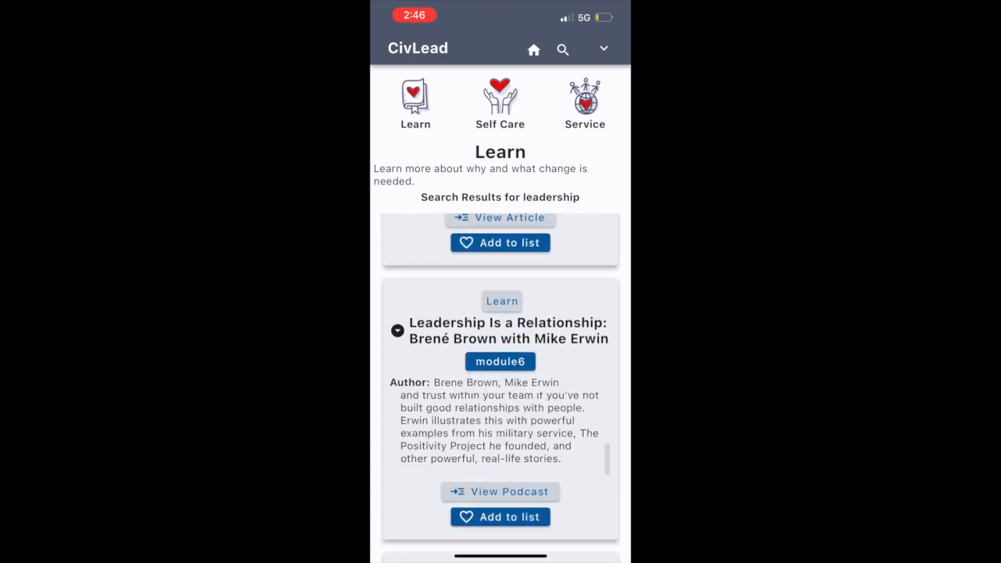
{"action": "scroll", "scroll_direction": "down", "scroll_amount": 3}
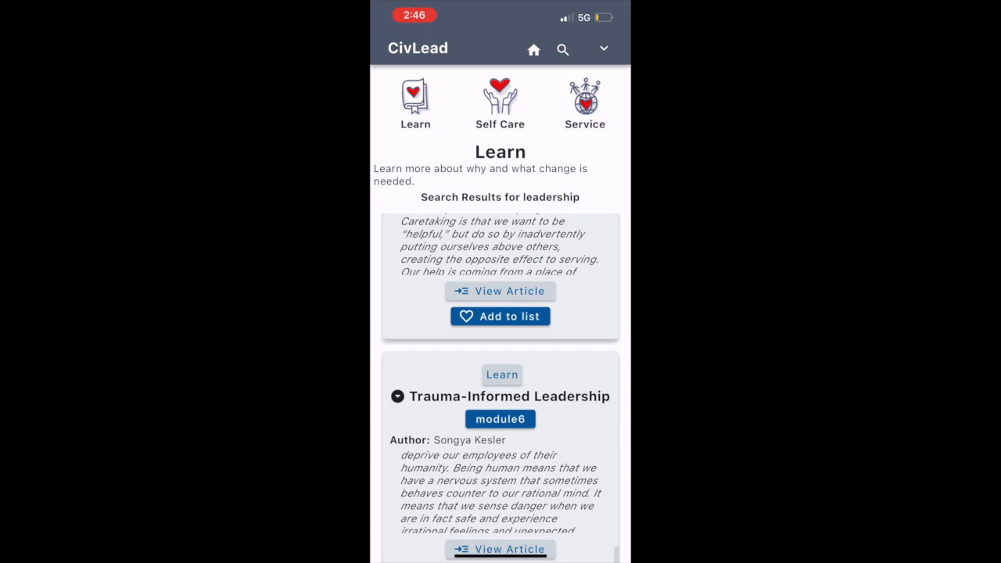
- Add Trauma-Informed Leadership to my list and head off to find another activity
{"action": "scroll", "scroll_direction": "down", "scroll_amount": 3}
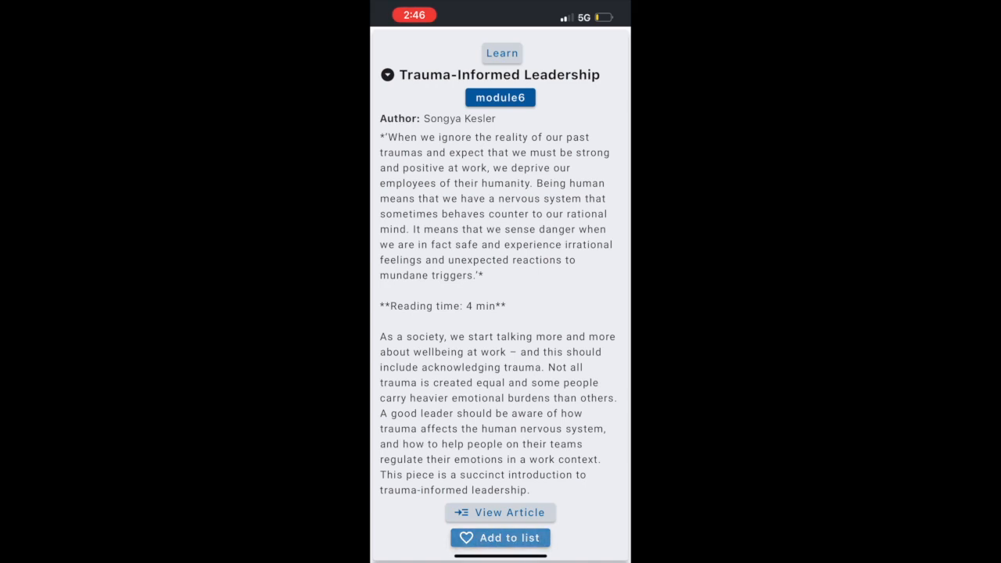
{"action": "left_click", "coordinate": [500, 538]}
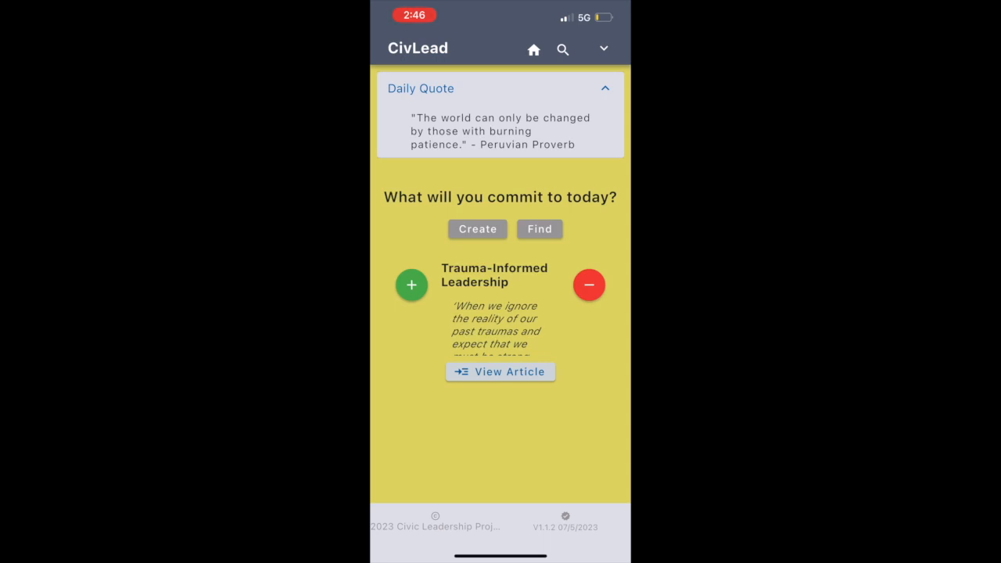
{"action": "left_click", "coordinate": [411, 285]}
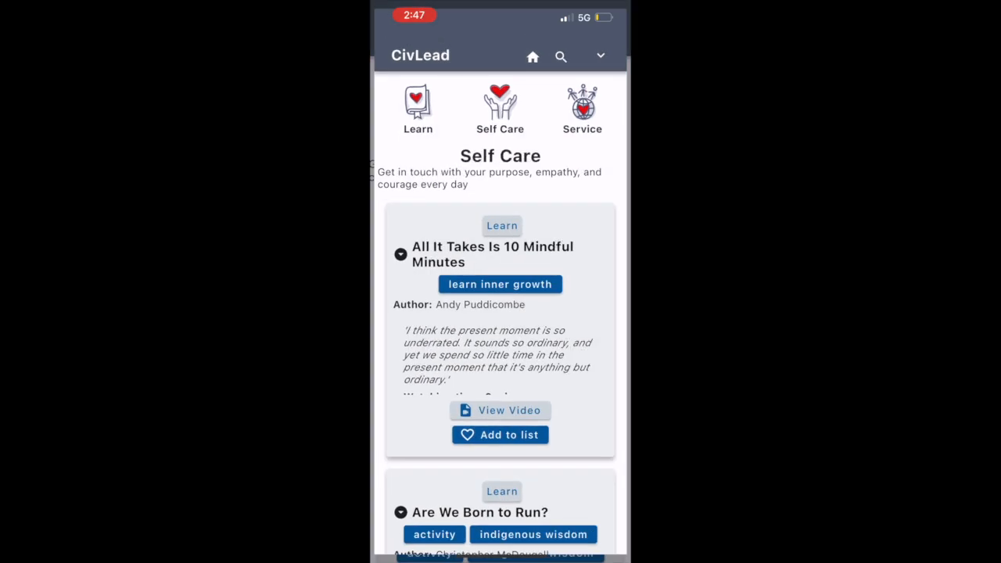
- Scroll the Self Care page to the Meditate card and add Meditate to my list
{"action": "scroll", "scroll_direction": "down", "scroll_amount": 3}
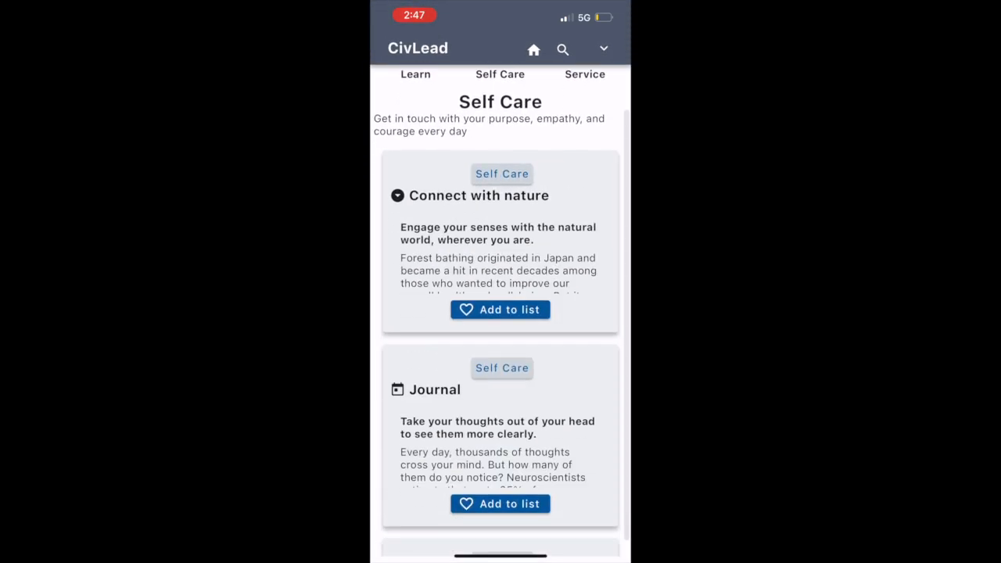
{"action": "scroll", "scroll_direction": "down", "scroll_amount": 3}
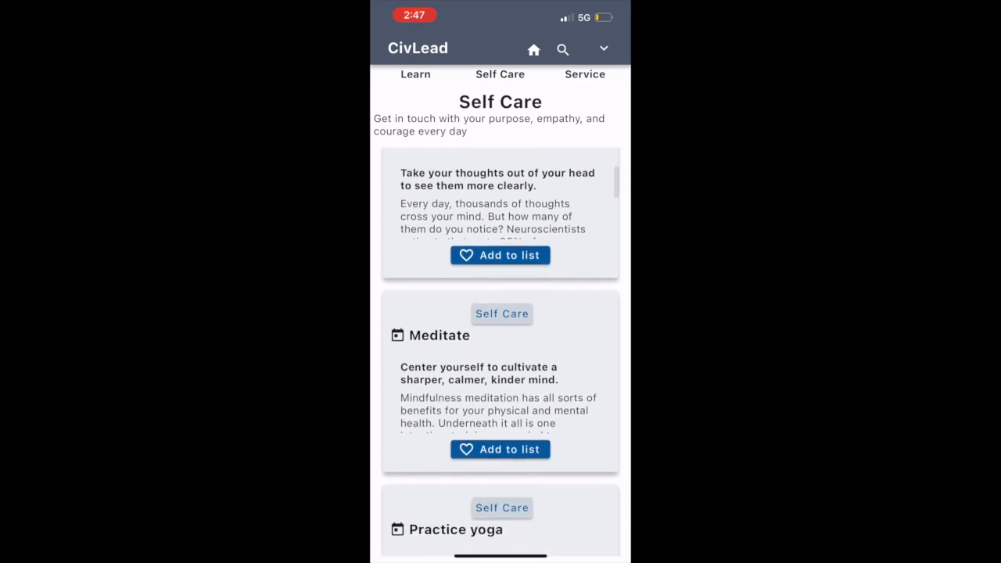
{"action": "scroll", "scroll_direction": "down", "scroll_amount": 3}
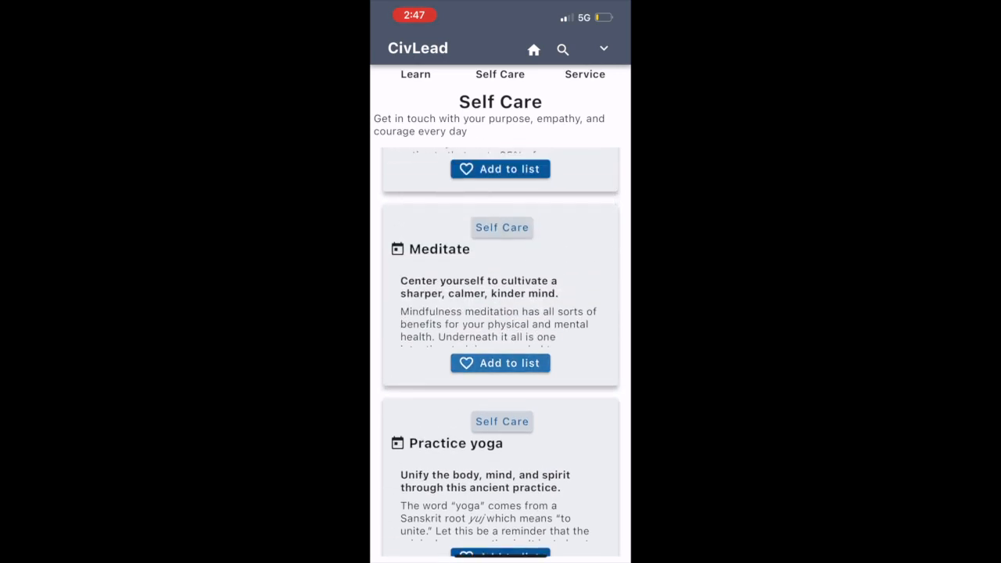
{"action": "left_click", "coordinate": [501, 363]}
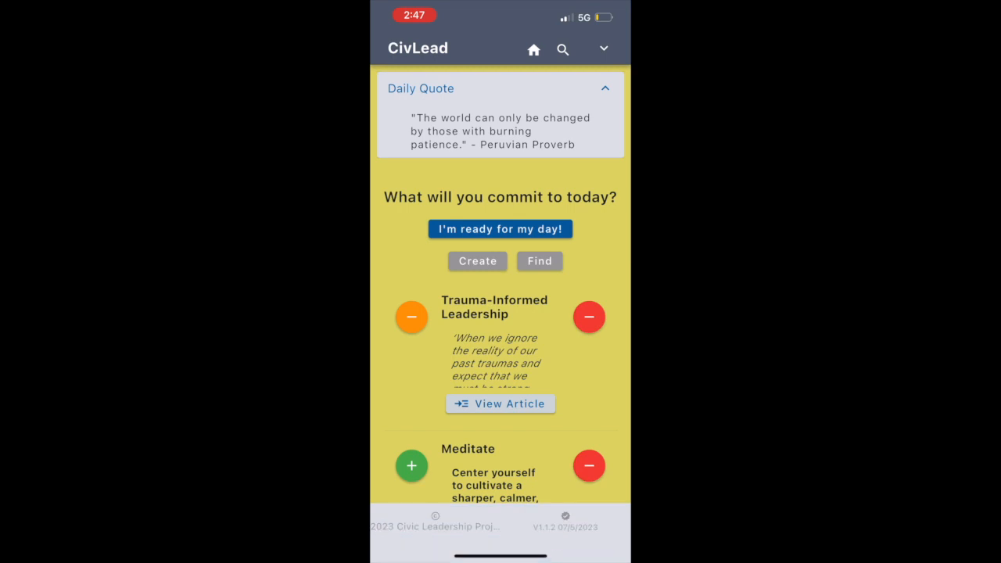
- Commit to Meditate, confirm with I'm ready for my day!, and start logging Trauma-Informed Leadership
{"action": "left_click", "coordinate": [411, 465]}
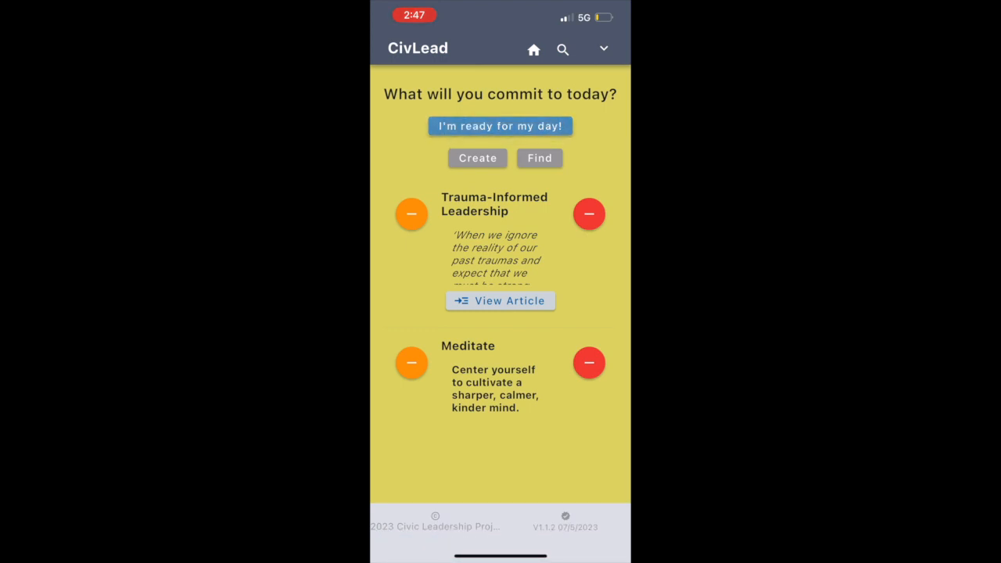
{"action": "left_click", "coordinate": [501, 125]}
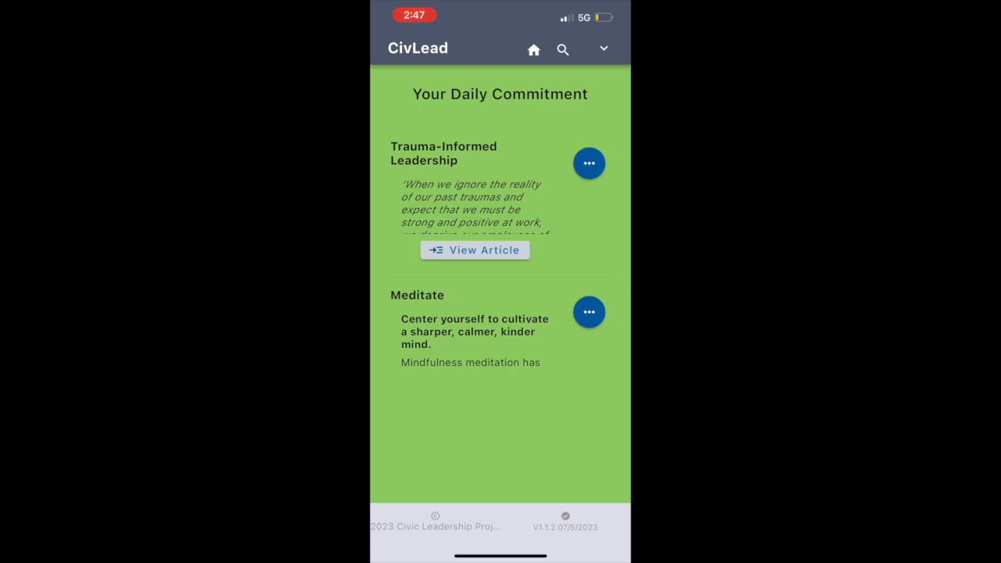
{"action": "left_click", "coordinate": [476, 250]}
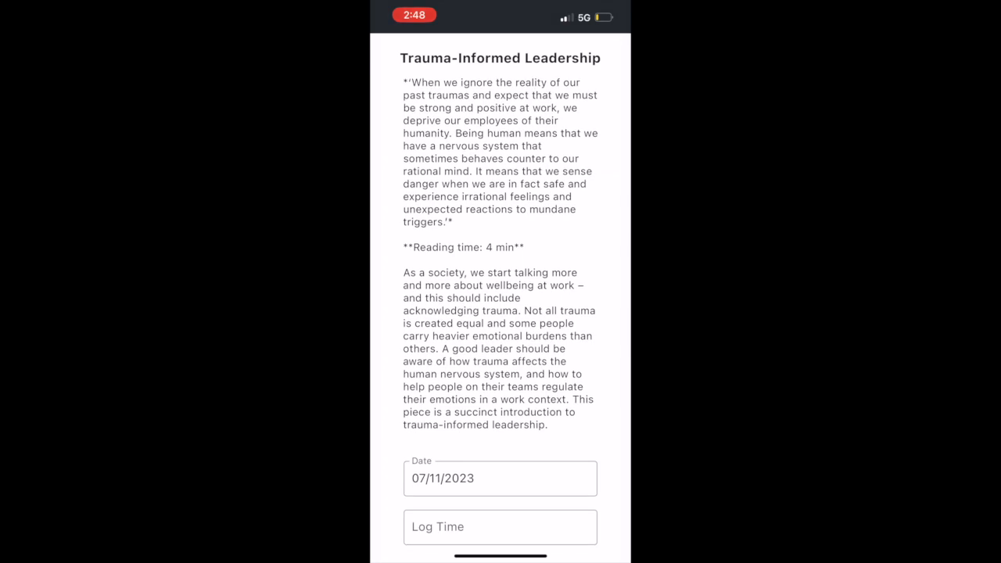
- Log 5 minutes for Trauma-Informed Leadership and save it
{"action": "left_click", "coordinate": [500, 525]}
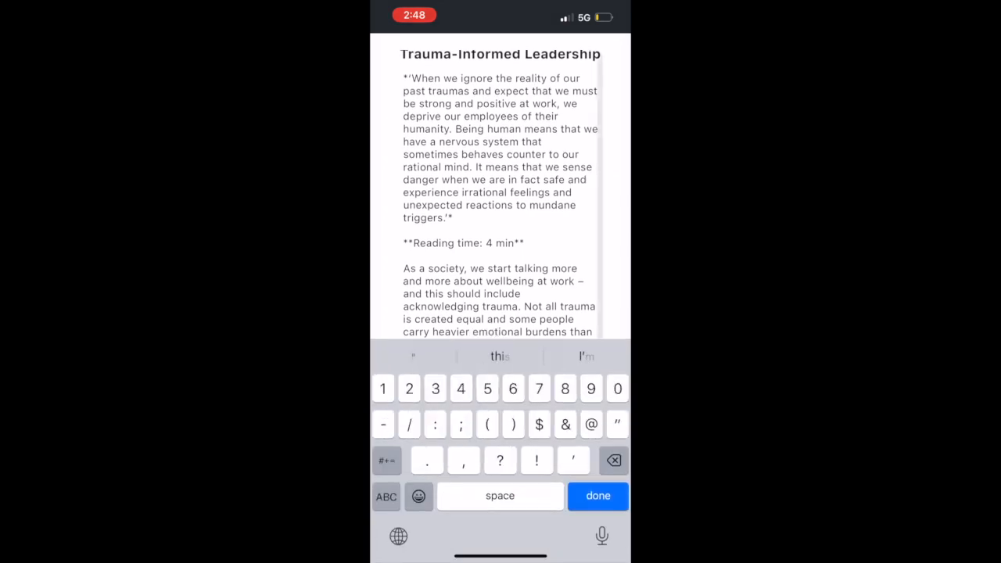
{"action": "left_click", "coordinate": [597, 495]}
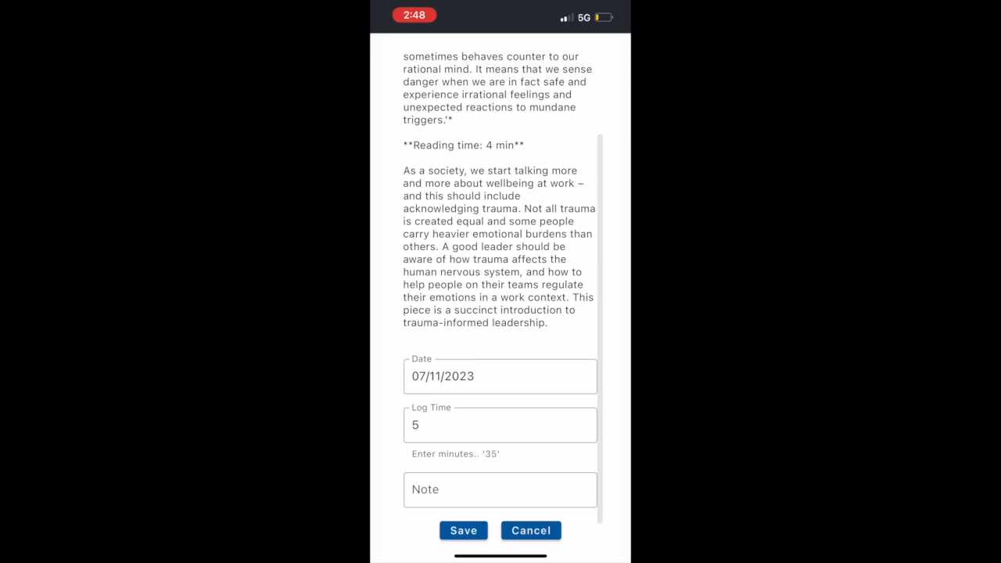
{"action": "left_click", "coordinate": [463, 530]}
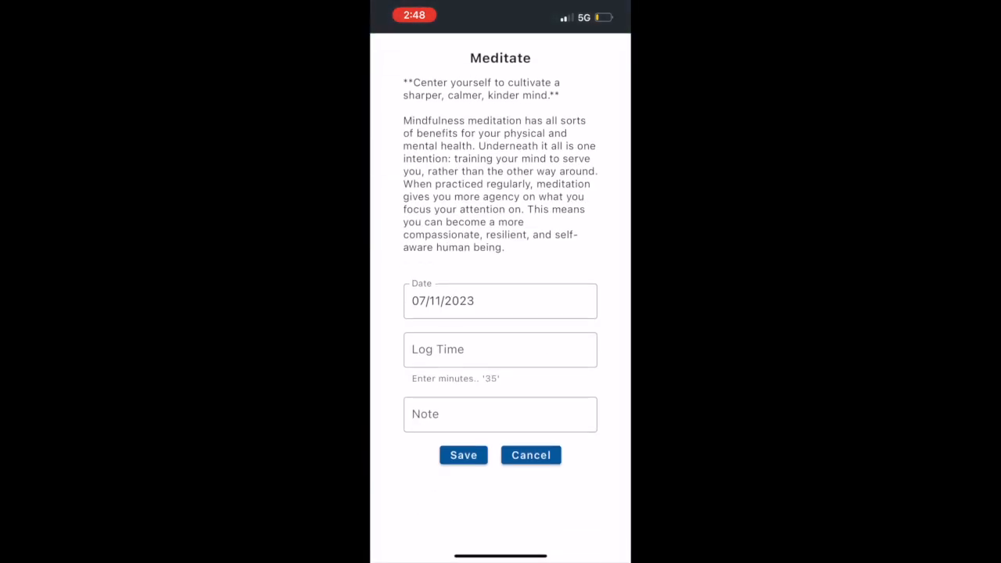
- Fill the Meditate log with 10 minutes and the note 'meditation was hard :(' and save it
{"action": "left_click", "coordinate": [500, 350]}
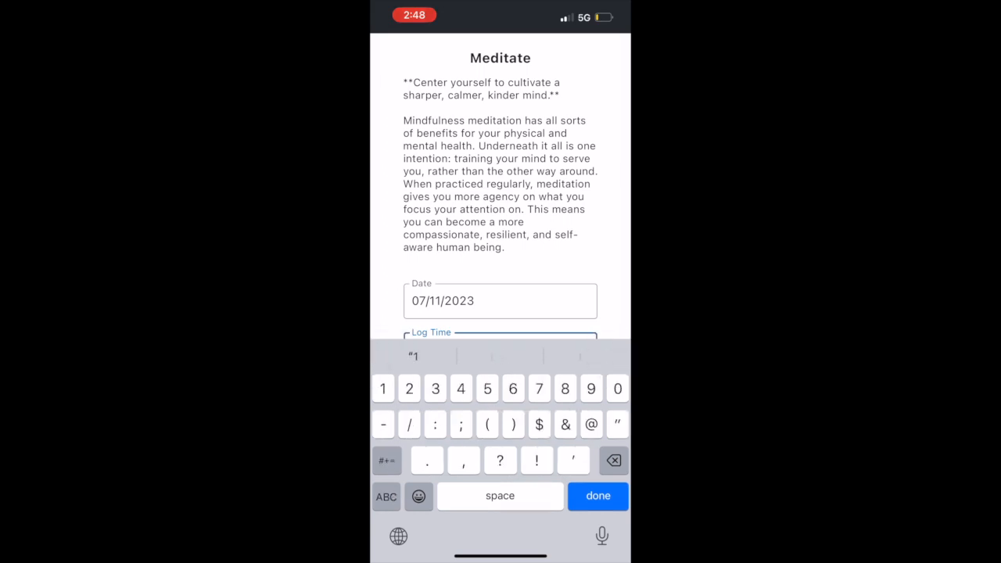
{"action": "left_click", "coordinate": [385, 497]}
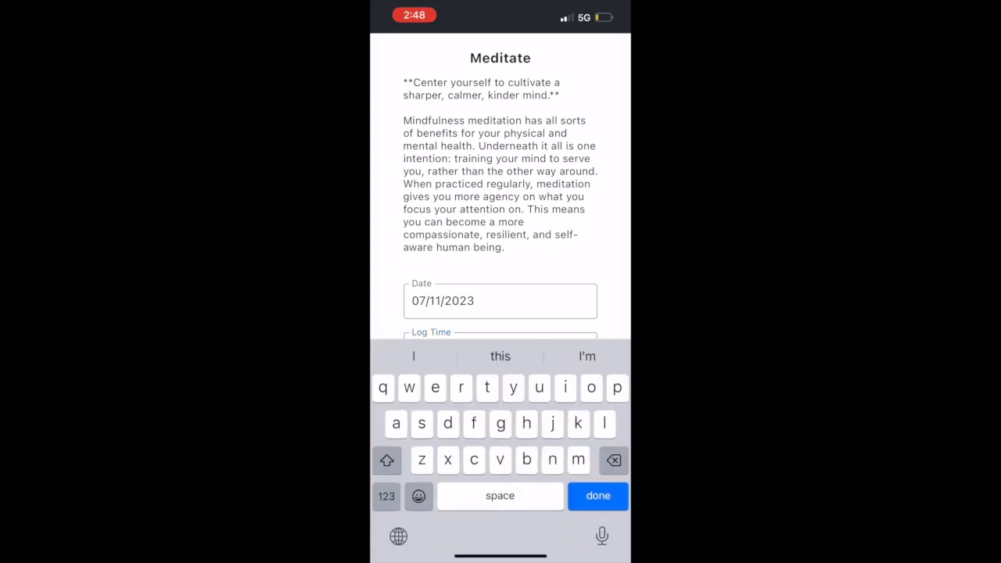
{"action": "type", "text": "m"}
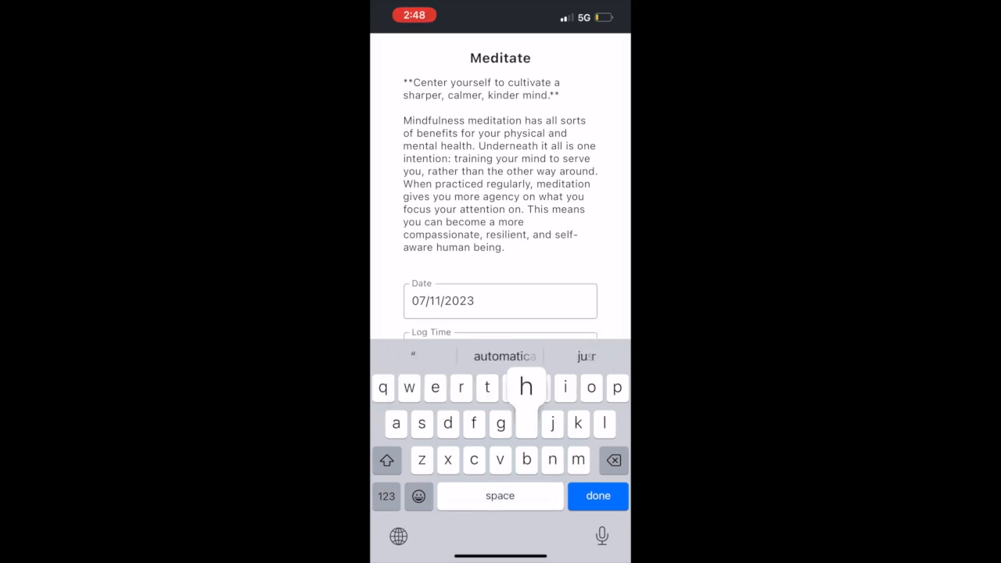
{"action": "left_click", "coordinate": [384, 496]}
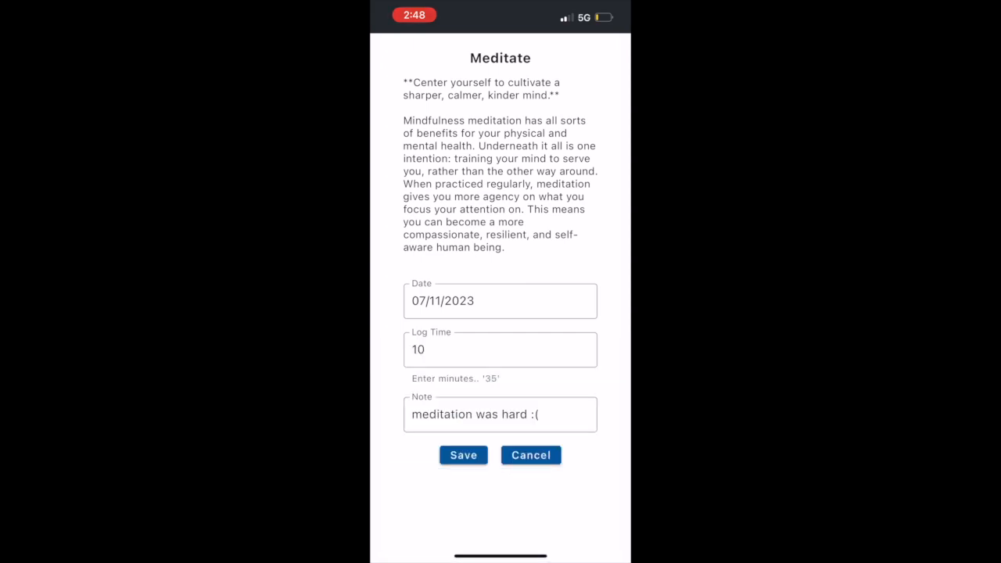
{"action": "left_click", "coordinate": [462, 455]}
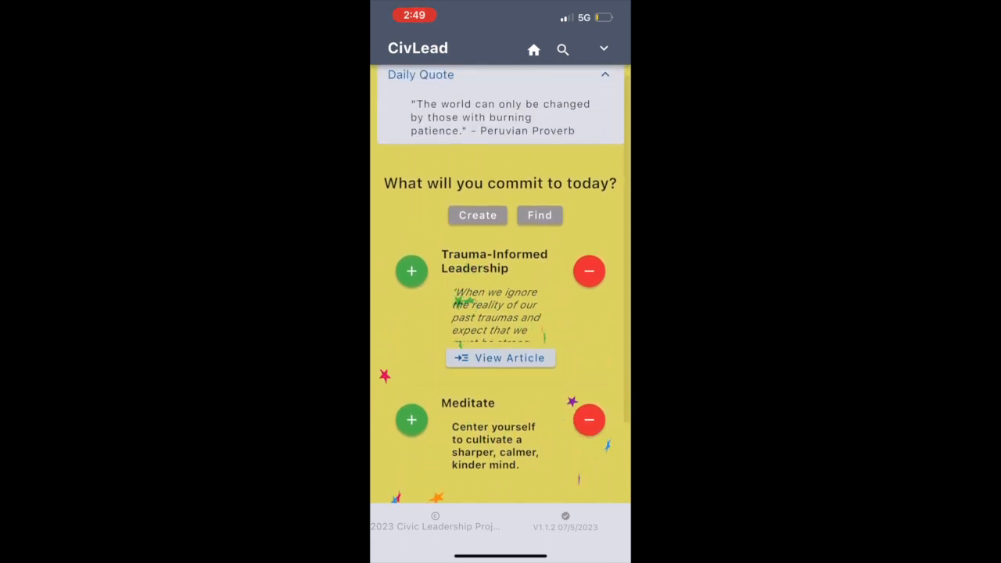
- Bring up the app's section menu and go to the activity timeline
{"action": "scroll", "scroll_direction": "down", "scroll_amount": 3}
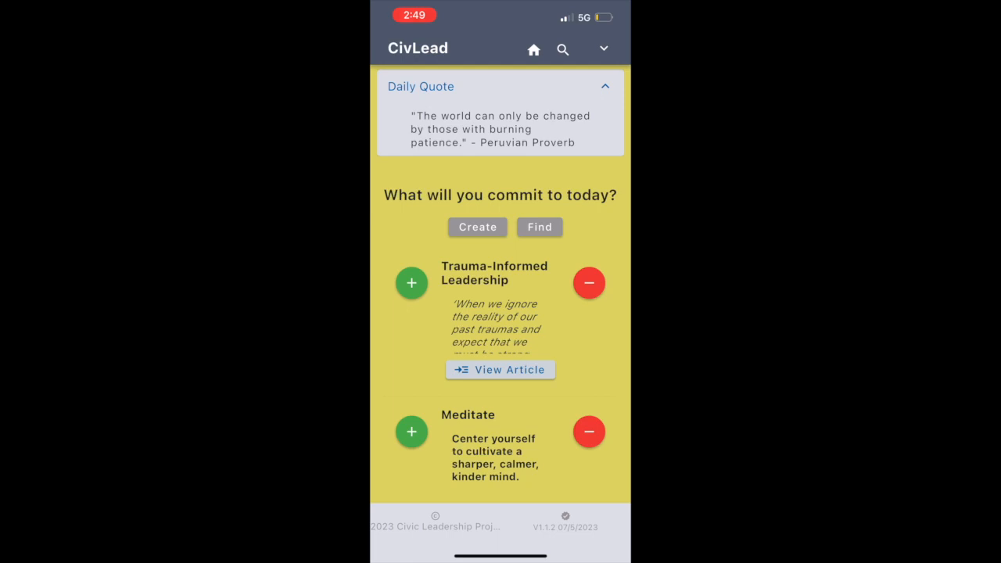
{"action": "left_click", "coordinate": [604, 48]}
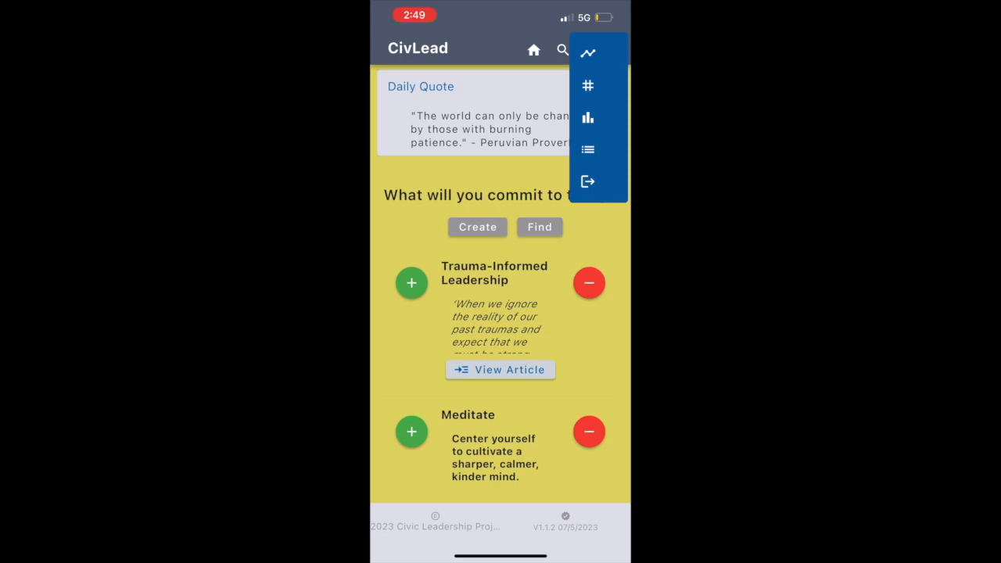
{"action": "left_click", "coordinate": [588, 52]}
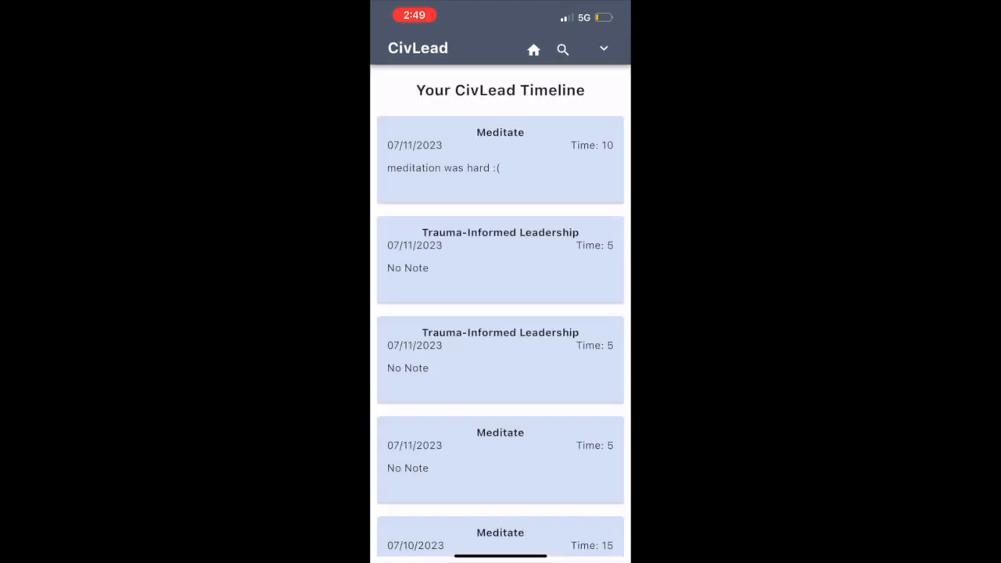
- Visit Statistics and My List, return to the commit list and start creating a custom activity
{"action": "left_click", "coordinate": [604, 49]}
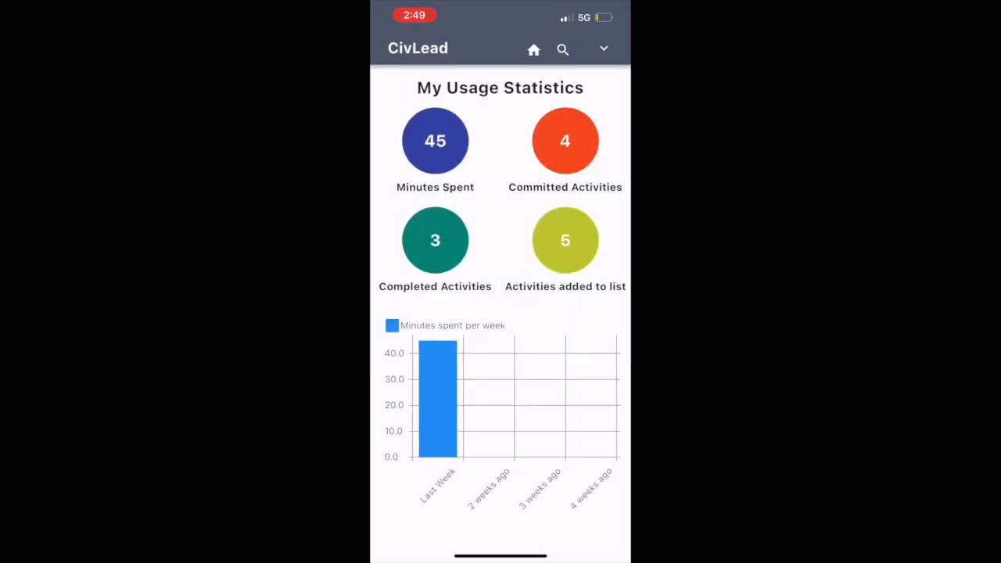
{"action": "left_click", "coordinate": [603, 49]}
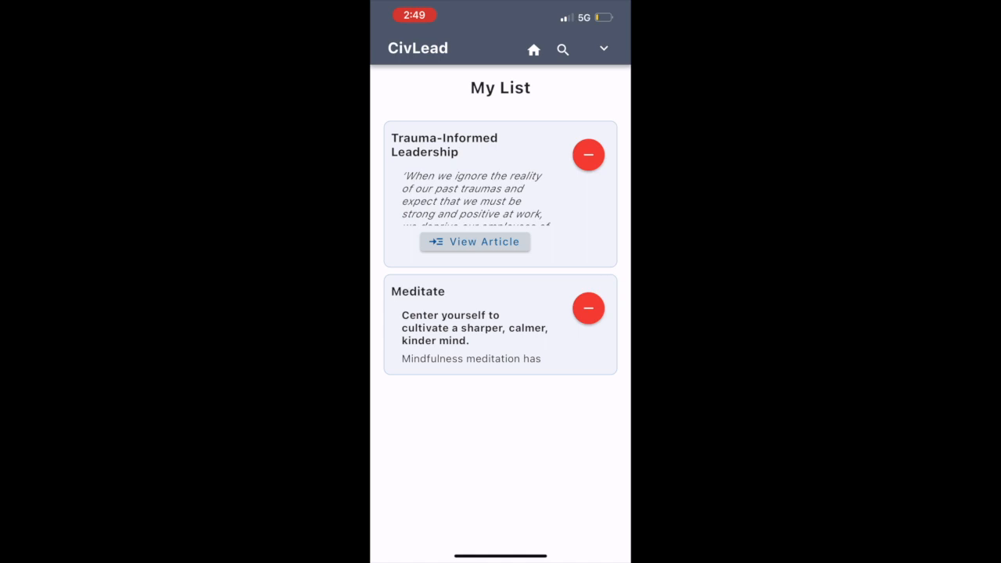
{"action": "left_click", "coordinate": [533, 48]}
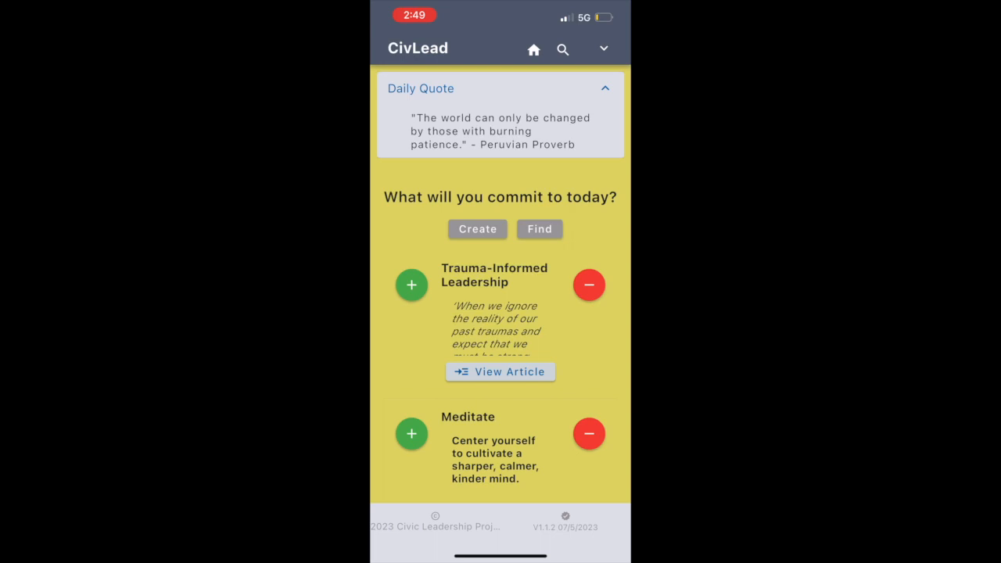
{"action": "left_click", "coordinate": [477, 228]}
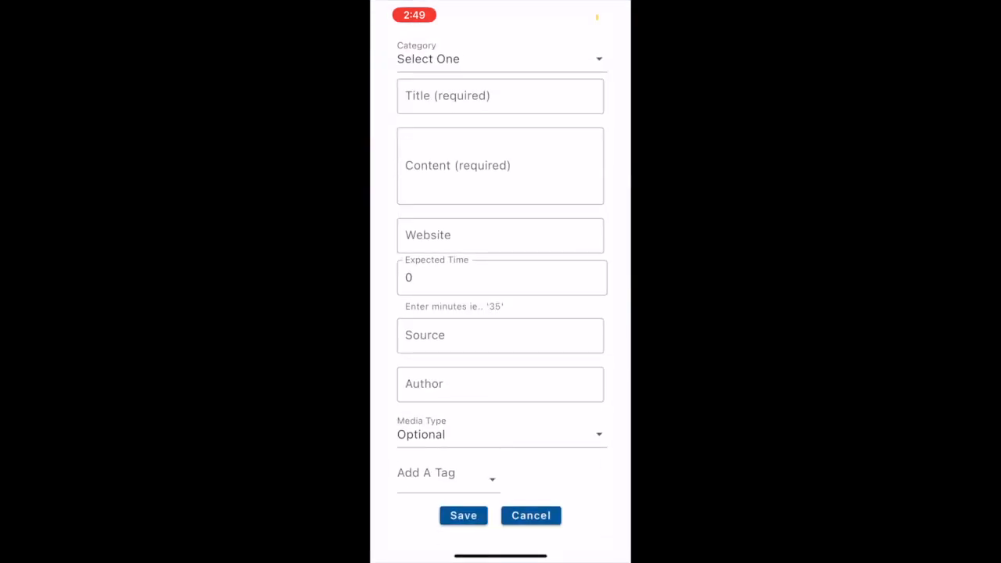
{"action": "left_click", "coordinate": [500, 60]}
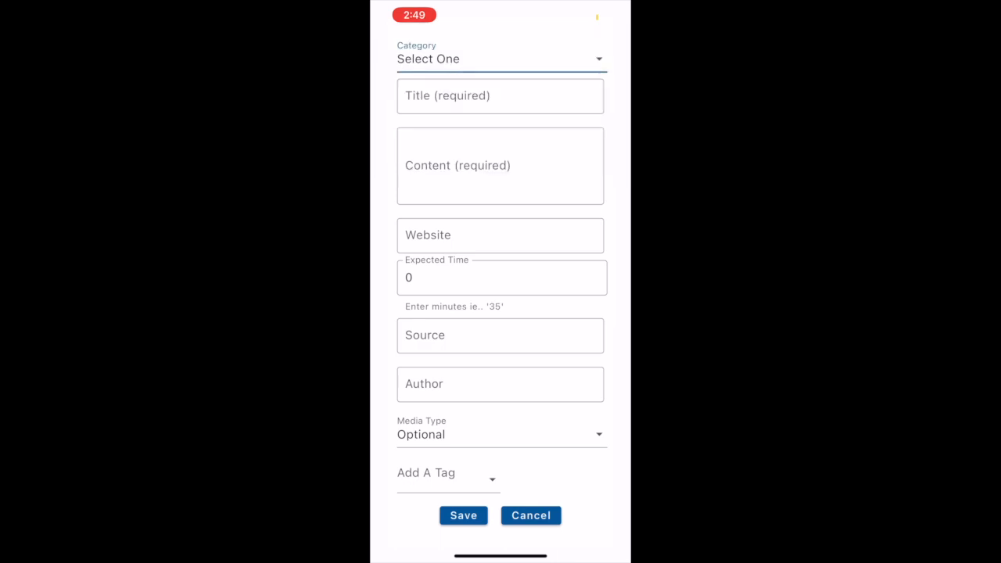
{"action": "left_click", "coordinate": [530, 516]}
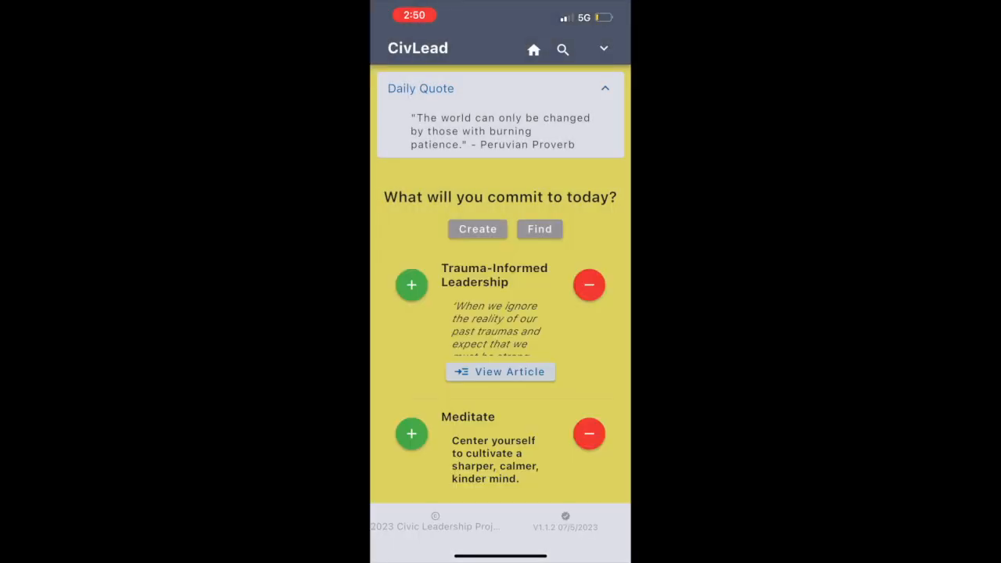